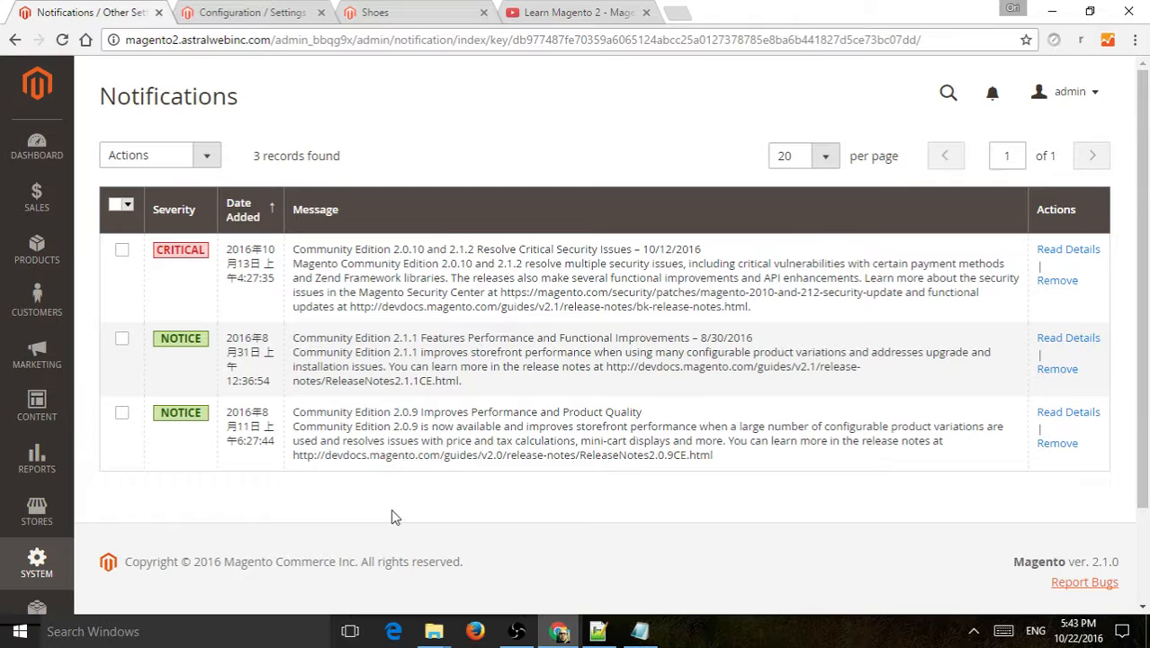
mouse_move(126, 179)
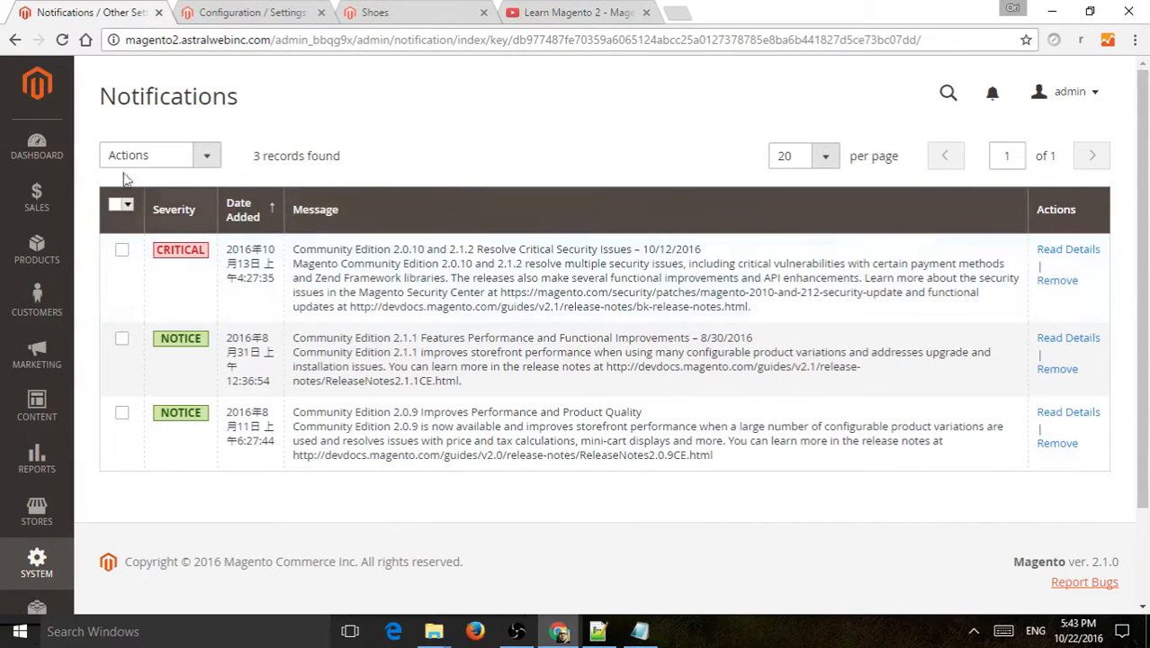
mouse_move(36, 148)
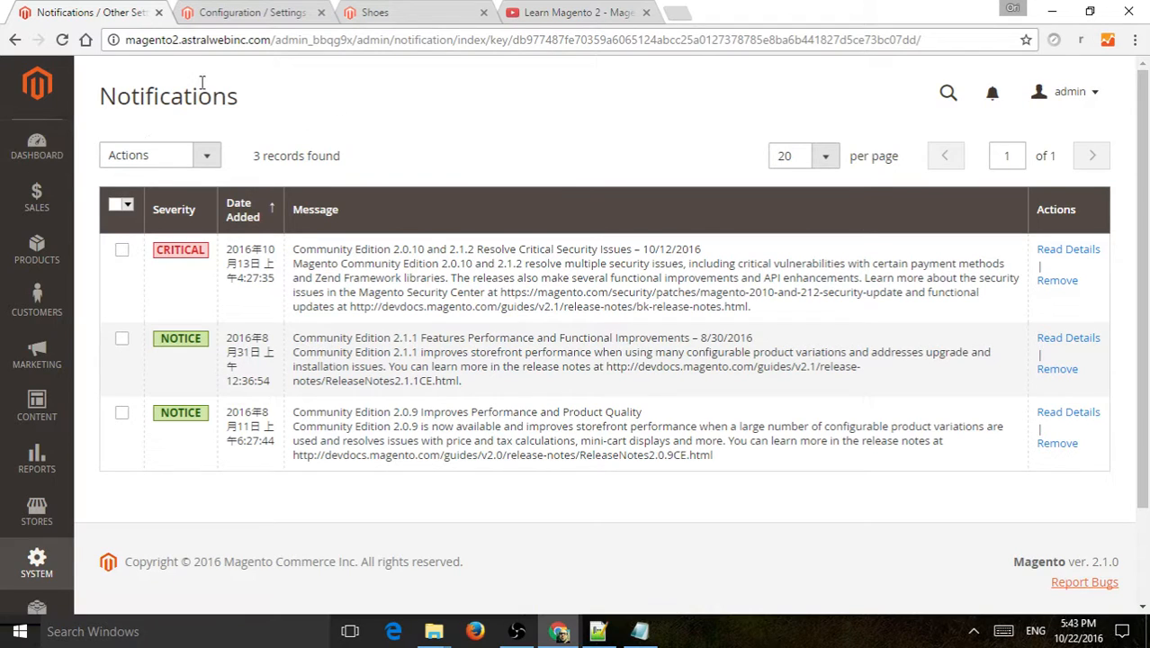
mouse_move(284, 97)
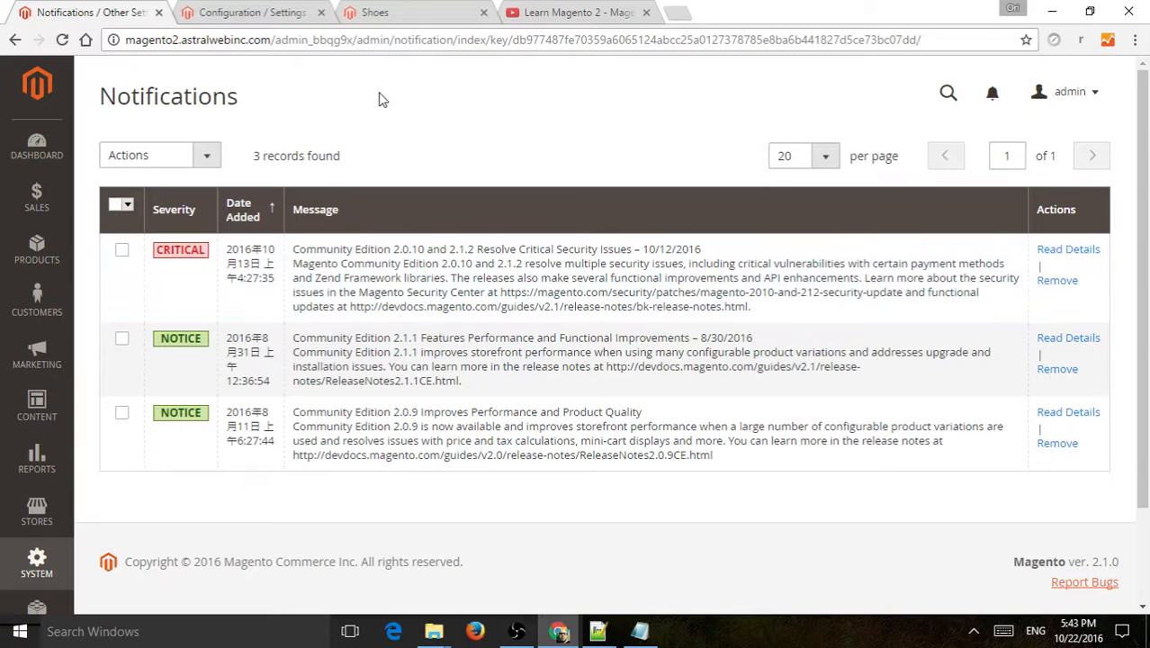
mouse_move(461, 479)
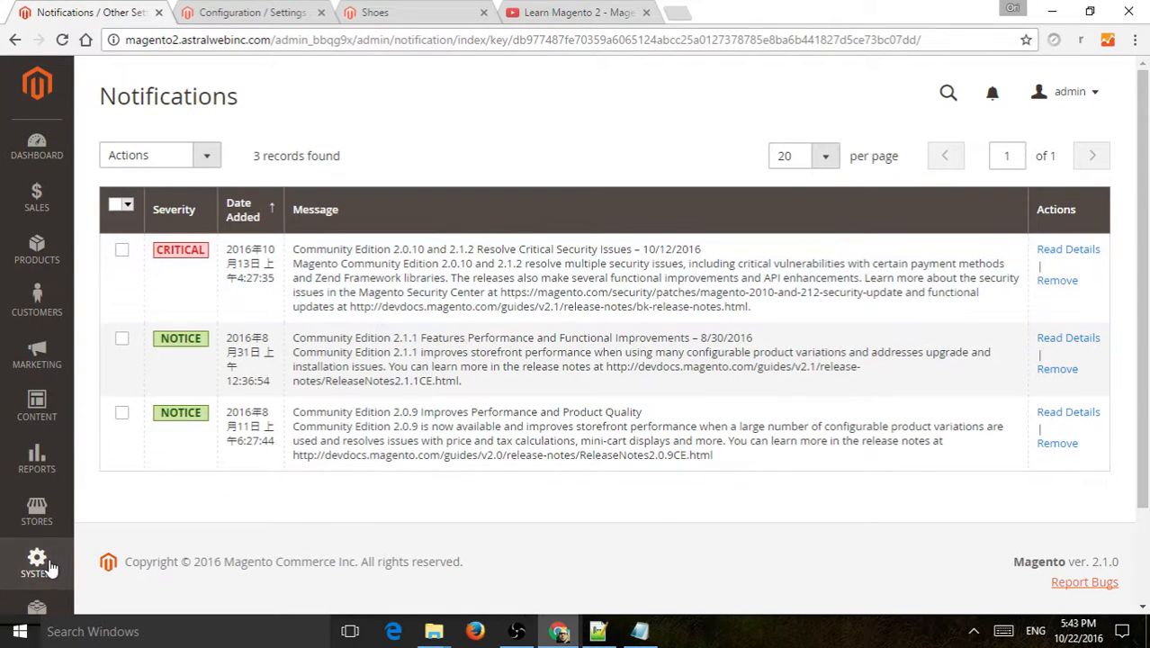
View the security update notice from System > Notifications, then return to the Notifications grid
click(36, 561)
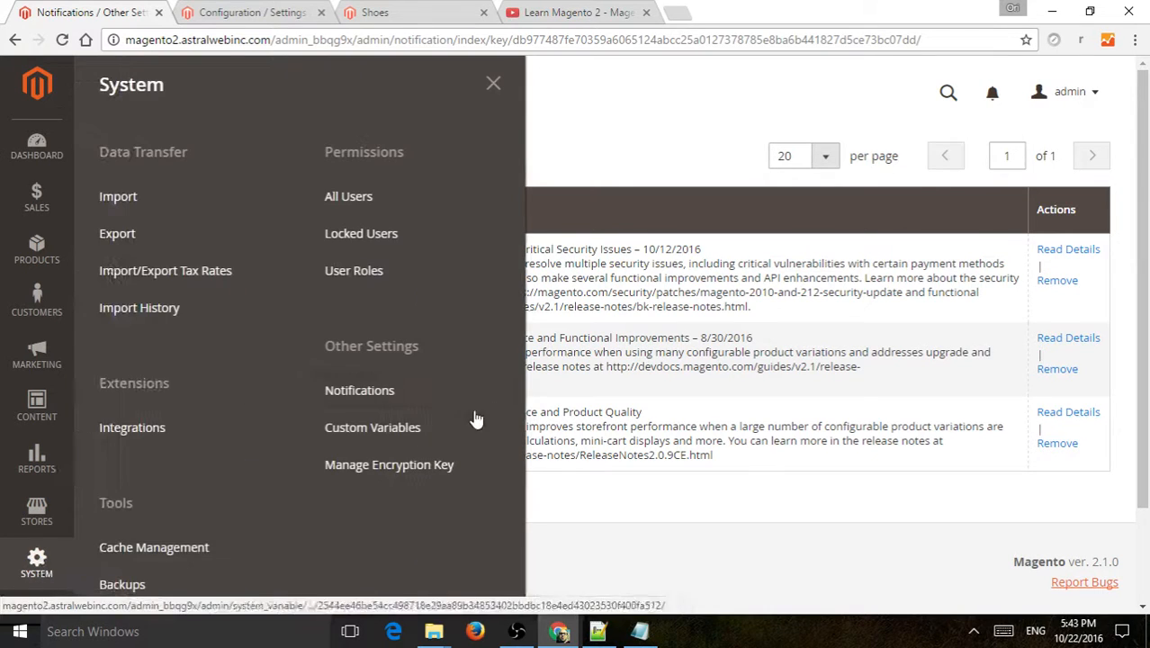
click(360, 389)
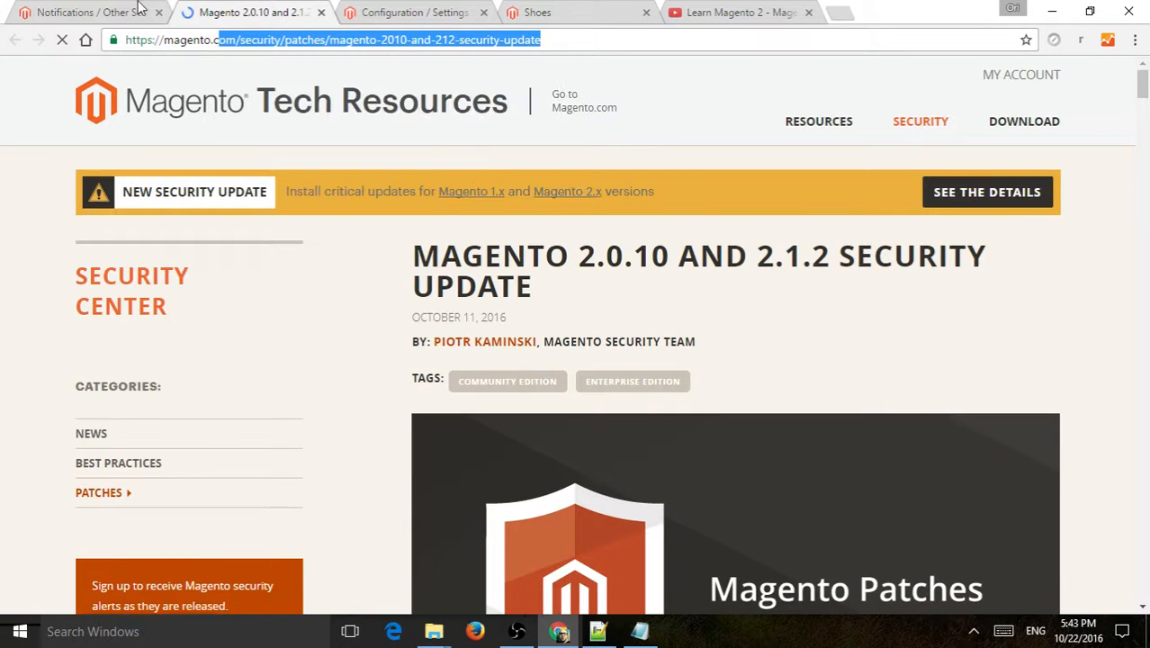
click(81, 13)
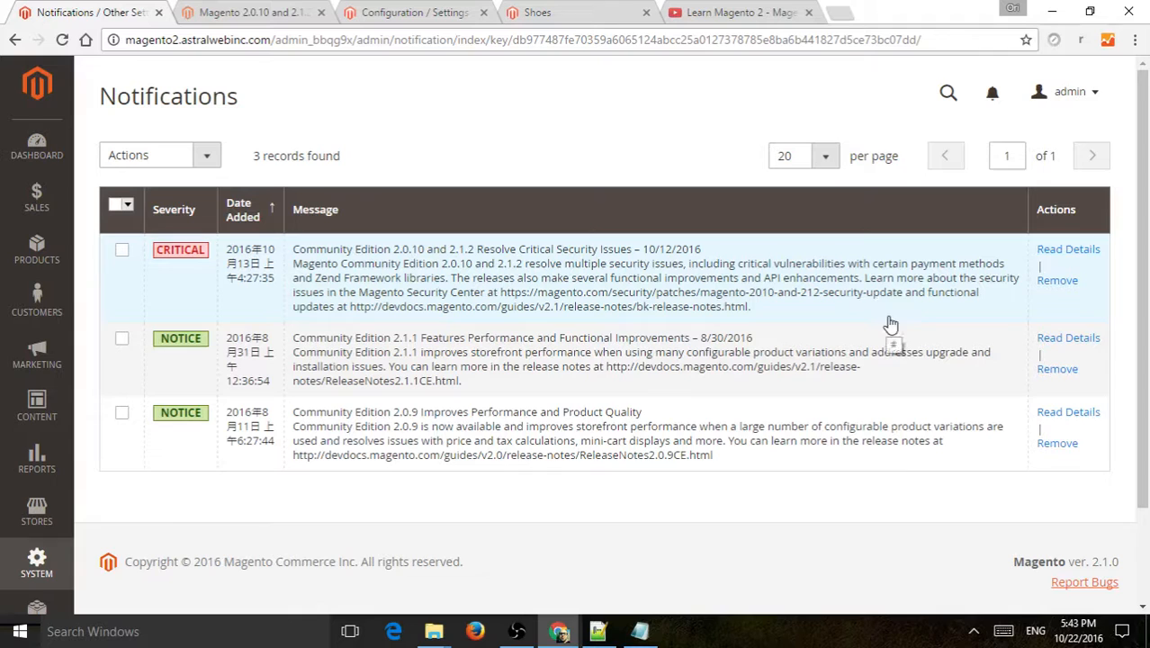